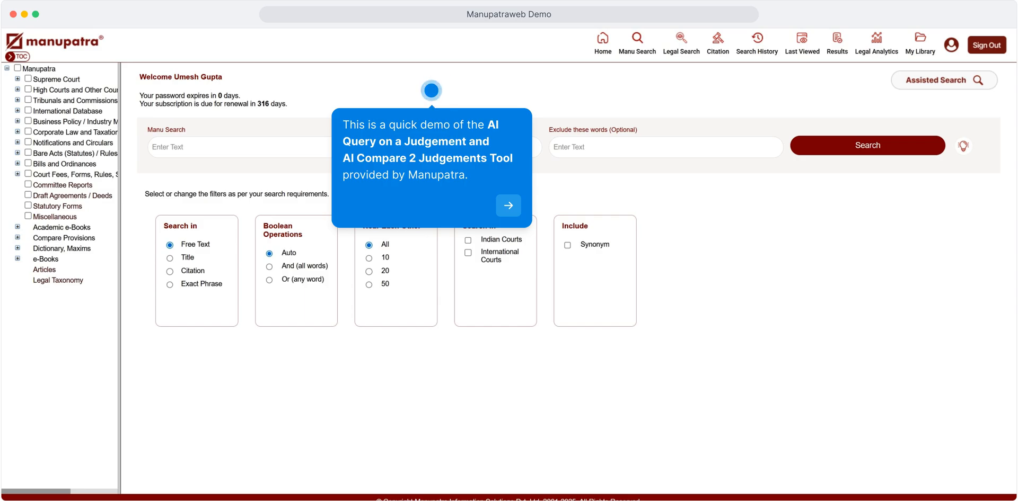
Step: Search 'bihar' and run a search for the 1949 Bihar Additional Commissioners Act
{"action": "left_click", "coordinate": [509, 206]}
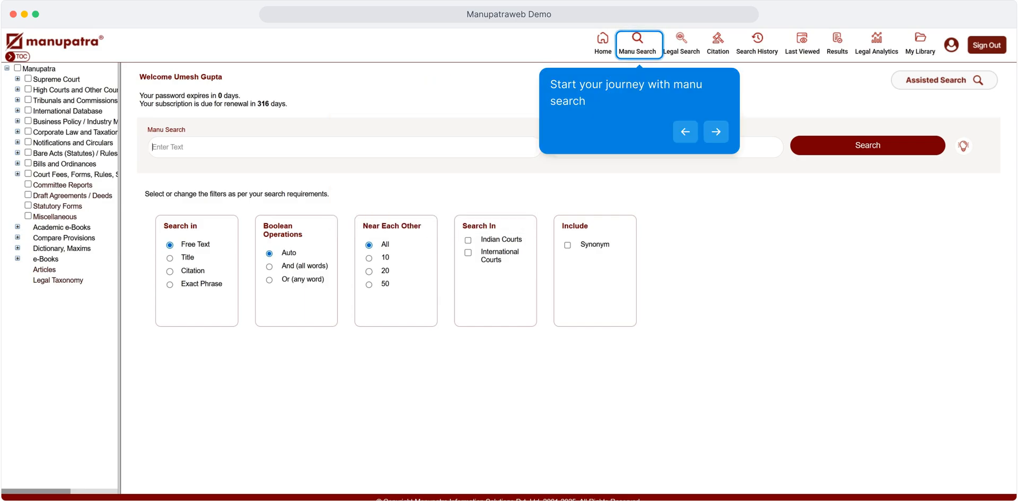
{"action": "left_click", "coordinate": [715, 131]}
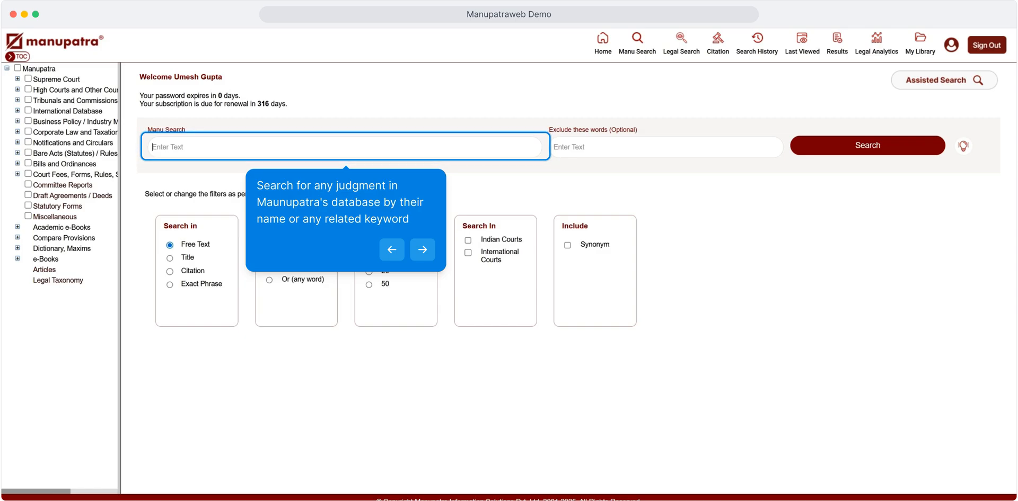
{"action": "type", "text": "bihar"}
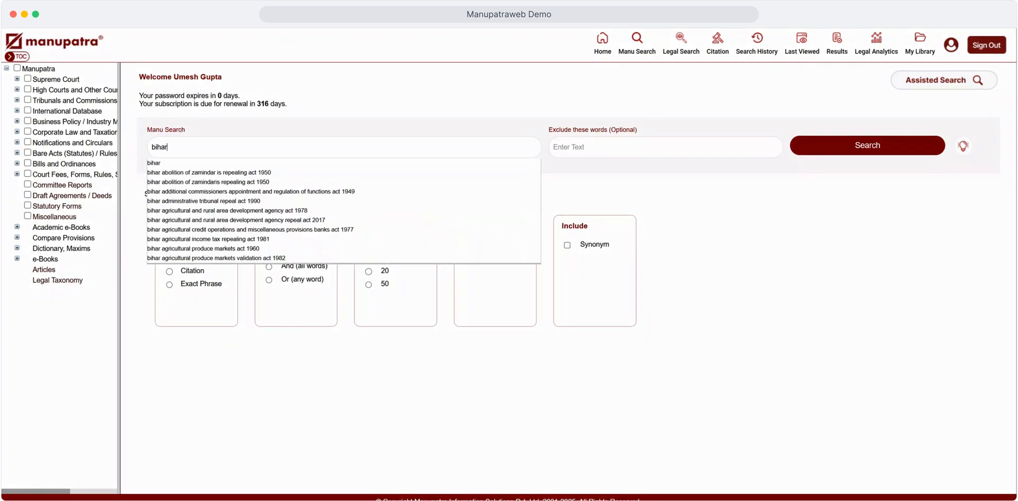
{"action": "left_click", "coordinate": [249, 191]}
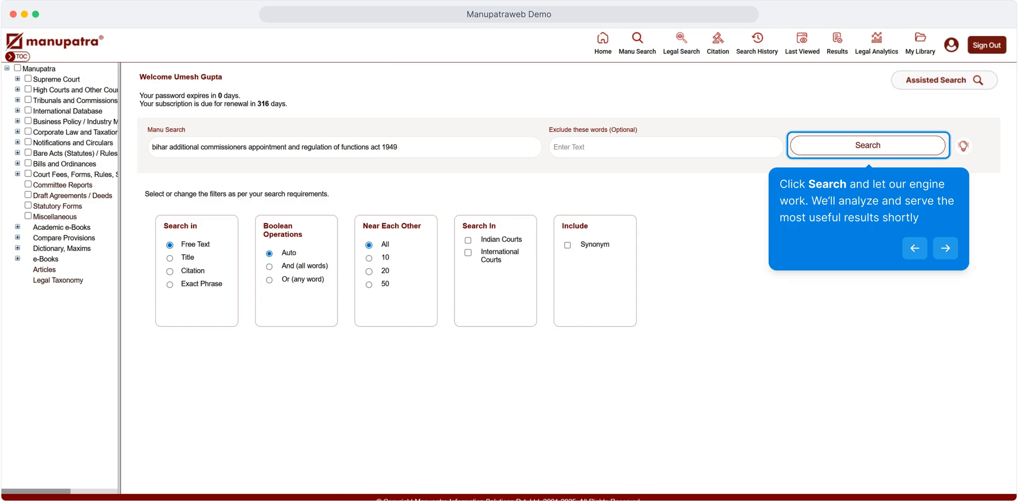
{"action": "left_click", "coordinate": [867, 144]}
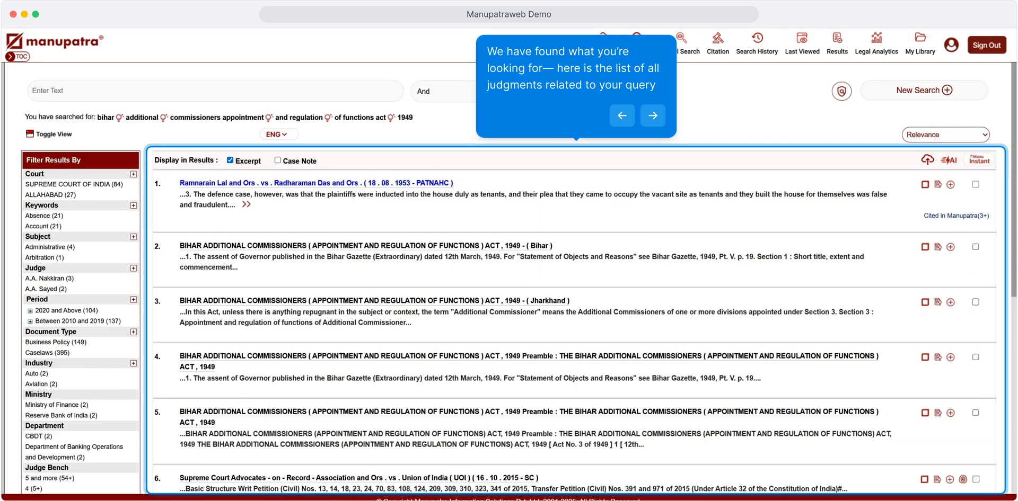
Step: Select the Ramnarain Lal and Advocates-on-Record judgments and open them in the AI tool
{"action": "left_click", "coordinate": [653, 116]}
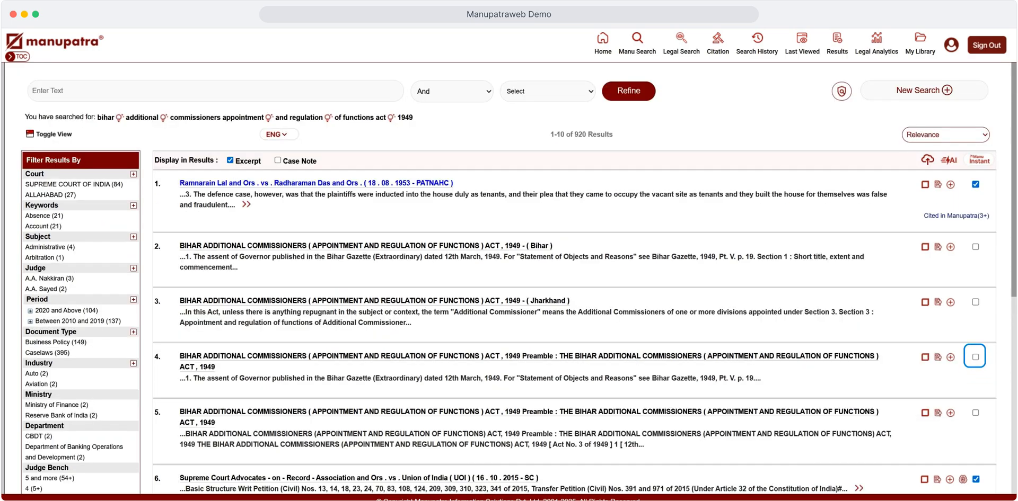
{"action": "left_click", "coordinate": [948, 160]}
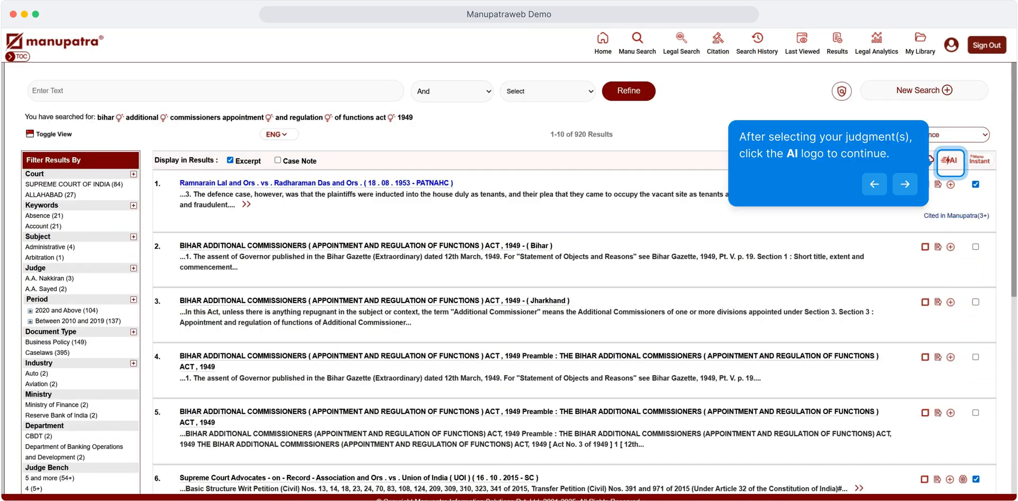
{"action": "left_click", "coordinate": [949, 161]}
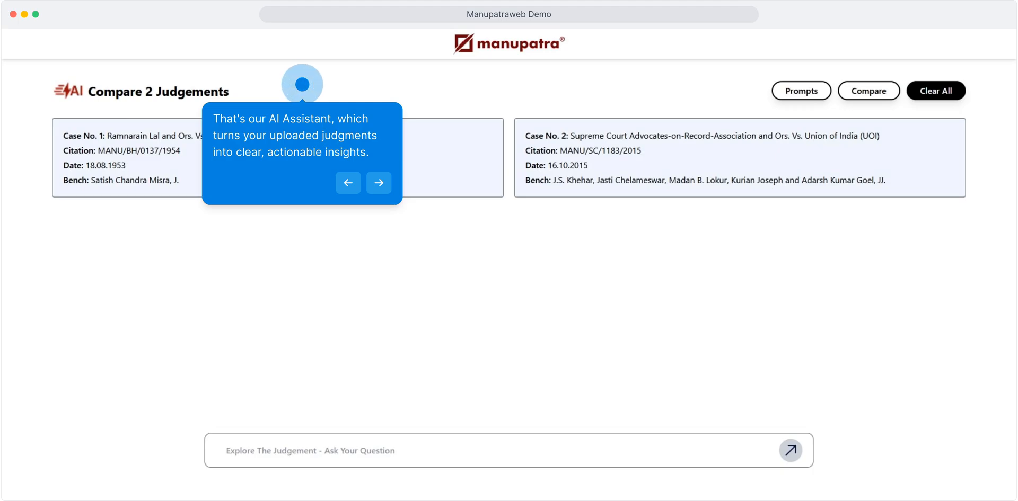
{"action": "left_click", "coordinate": [379, 182]}
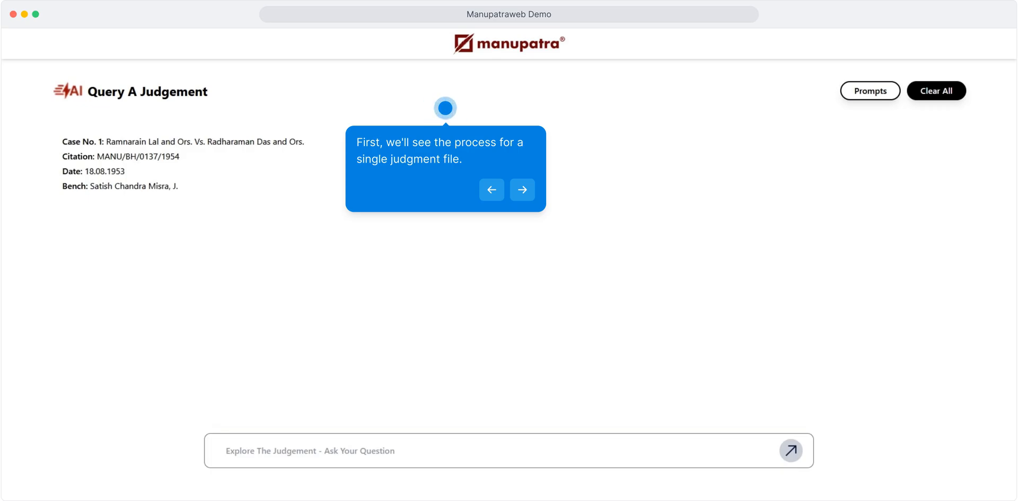
Step: Choose the 'Which laws, statutes, or prior cases did the court rely on' preset prompt
{"action": "left_click", "coordinate": [521, 190]}
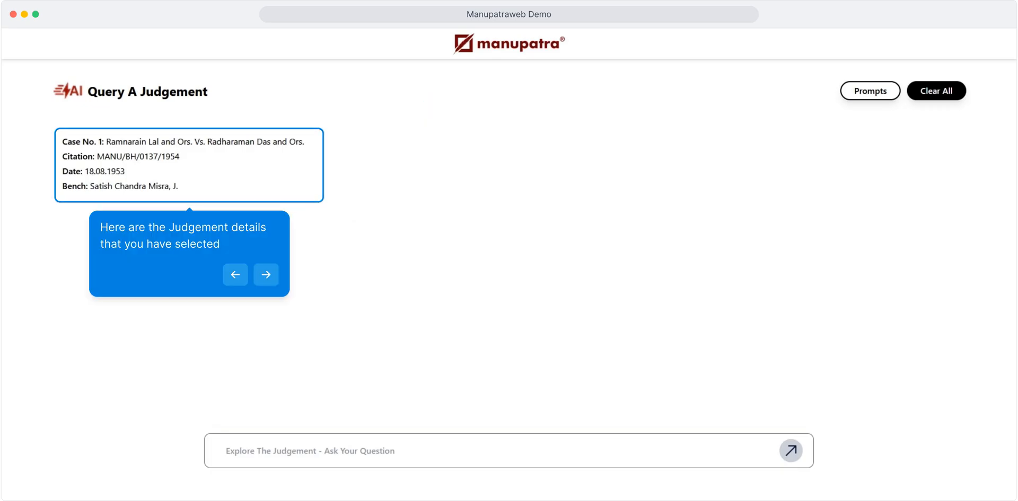
{"action": "left_click", "coordinate": [265, 274]}
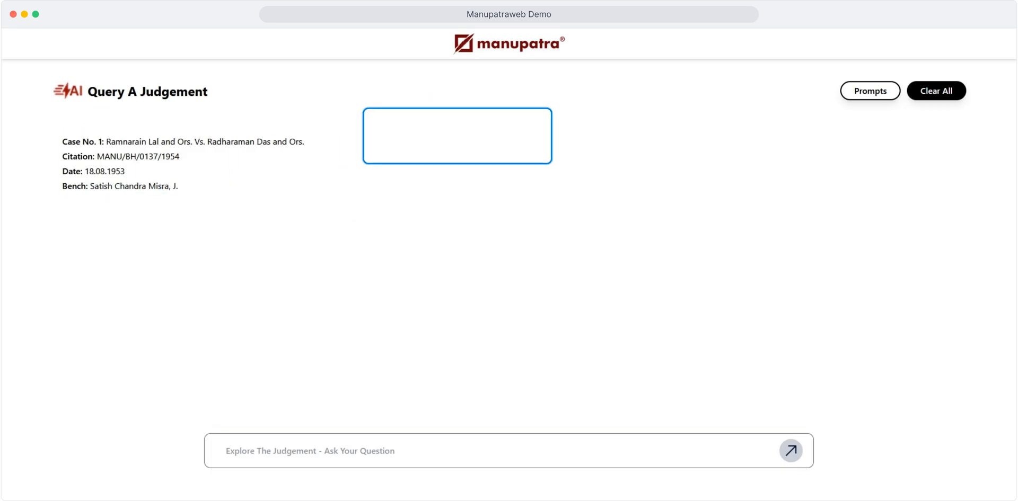
{"action": "left_click", "coordinate": [870, 91]}
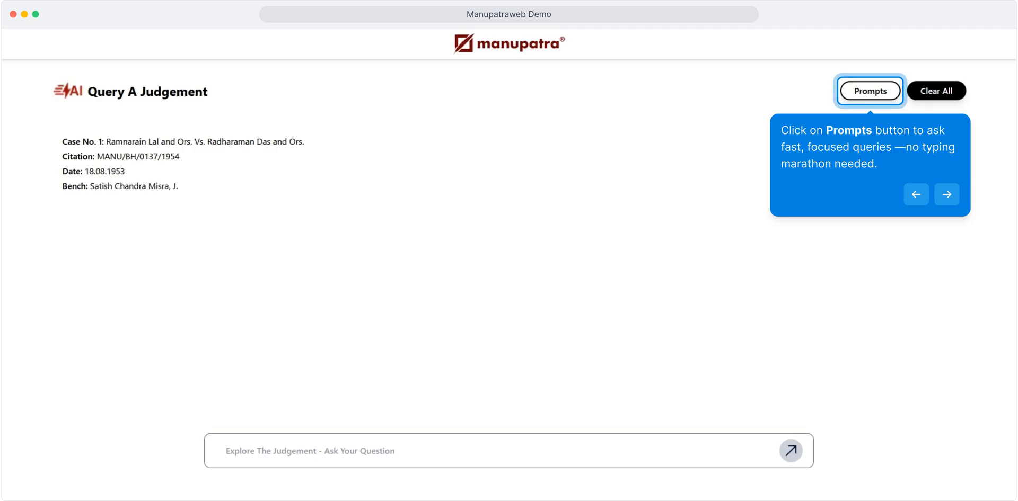
{"action": "left_click", "coordinate": [869, 90]}
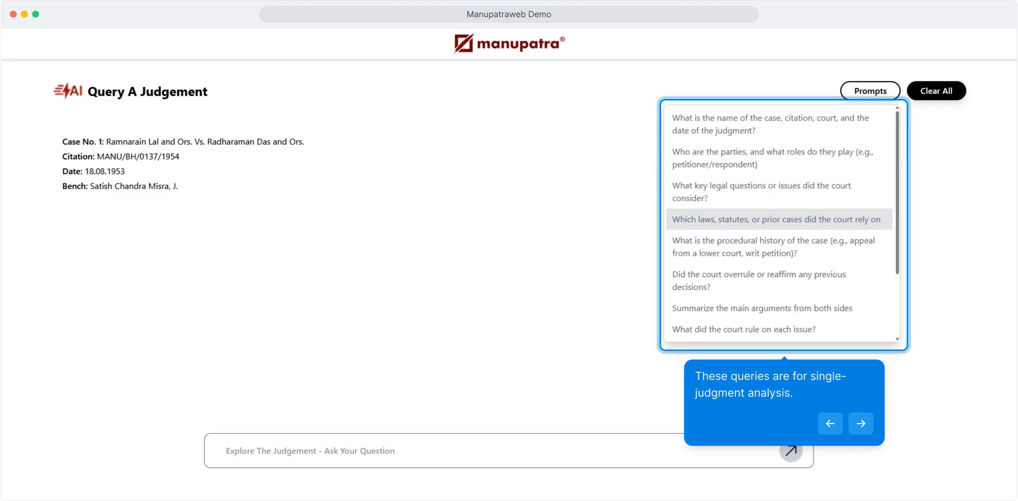
{"action": "left_click", "coordinate": [859, 424]}
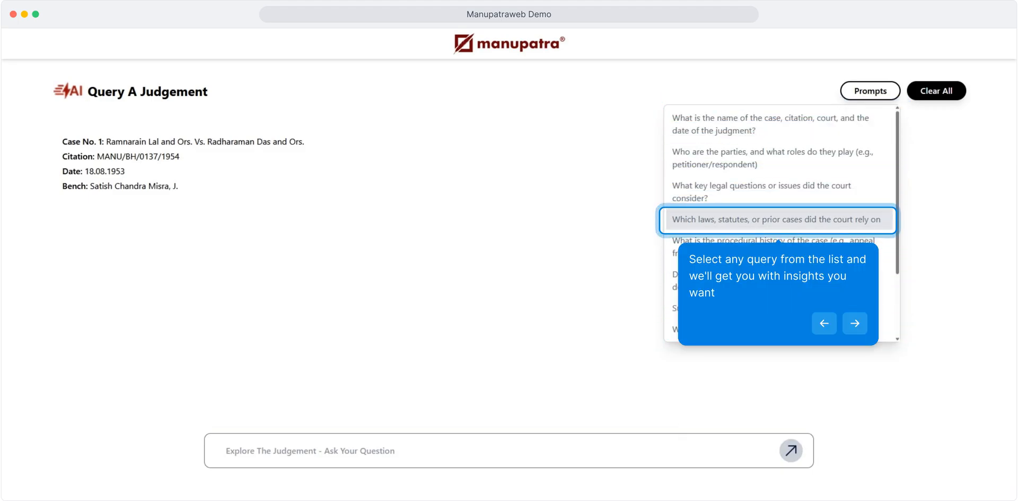
{"action": "left_click", "coordinate": [854, 323]}
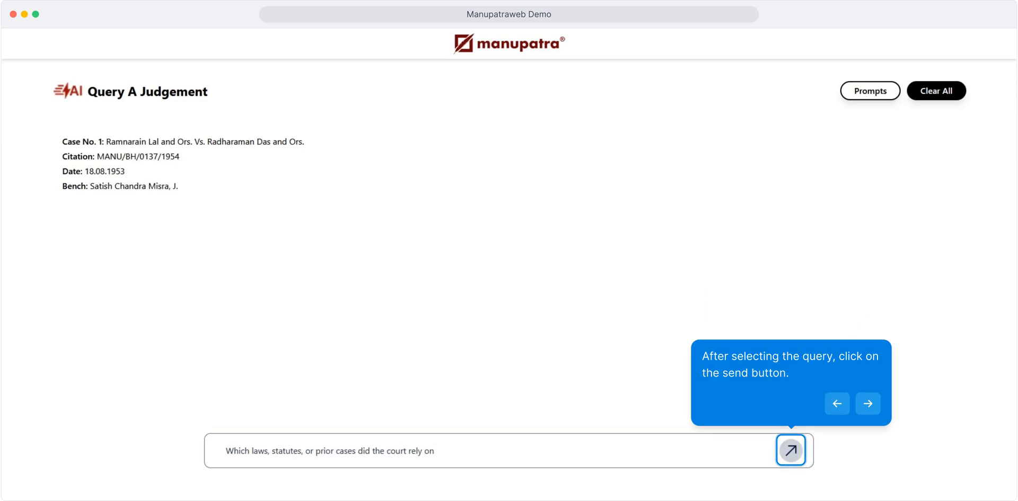
Step: Send the statutes question, then advance to Compare 2 Judgements
{"action": "left_click", "coordinate": [790, 451]}
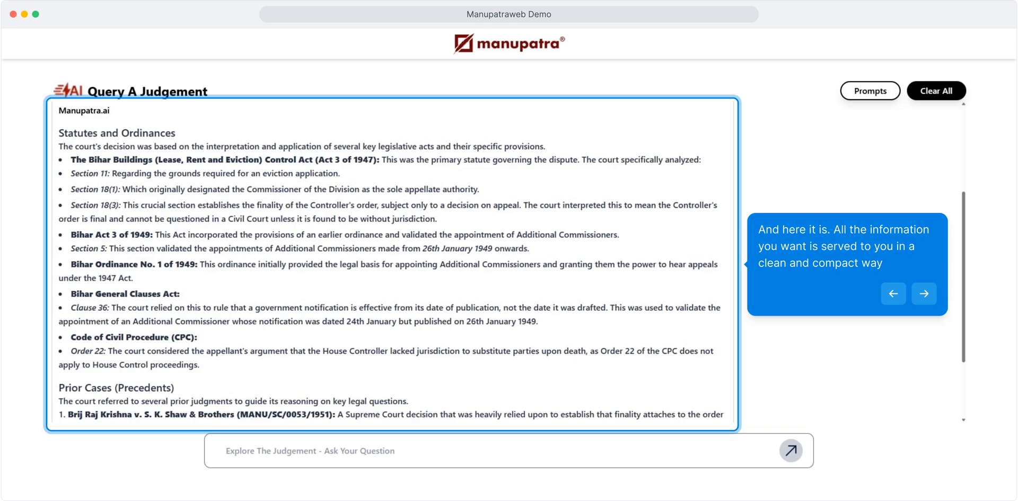
{"action": "left_click", "coordinate": [923, 293]}
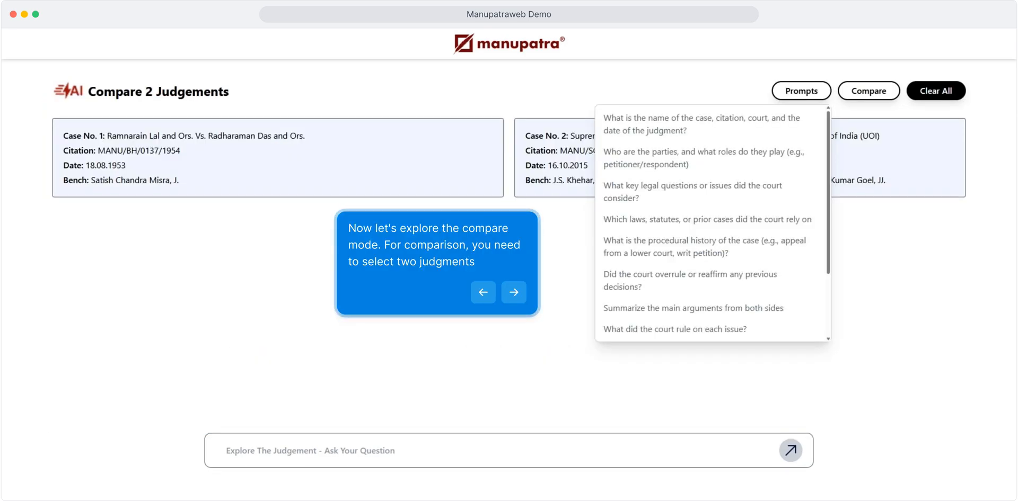
Step: Switch to comparison prompts and pick 'How did each case reach the current court'
{"action": "left_click", "coordinate": [513, 292]}
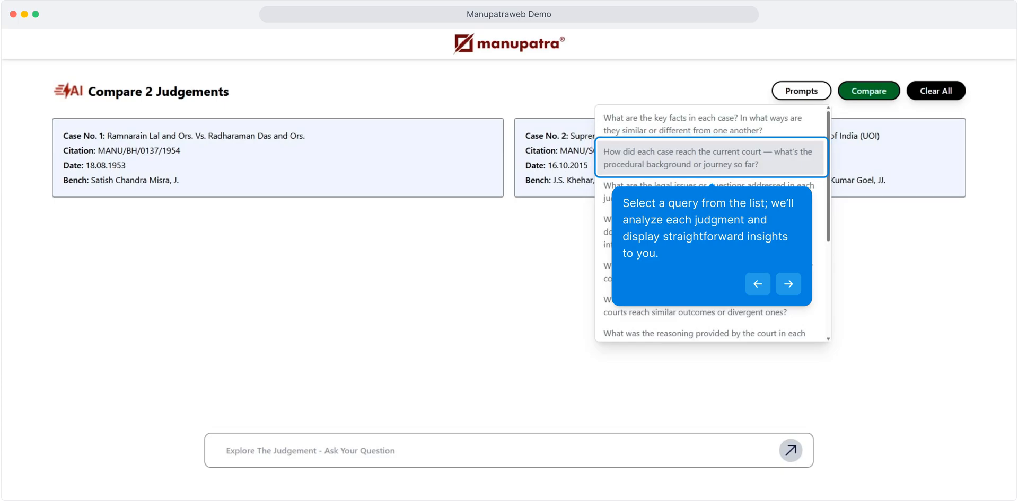
{"action": "left_click", "coordinate": [709, 157]}
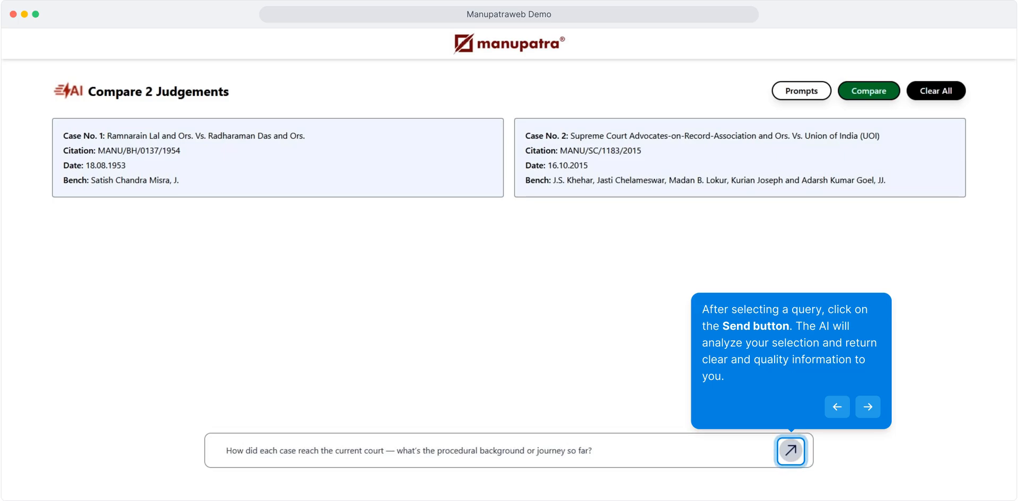
Step: Send the procedural-journey question and view the two-case comparison table
{"action": "left_click", "coordinate": [791, 451]}
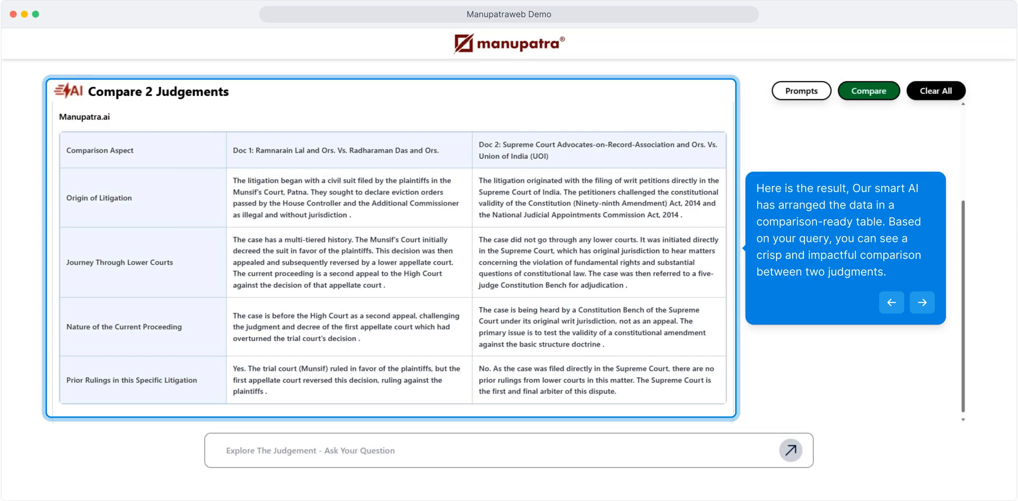
{"action": "left_click", "coordinate": [922, 302]}
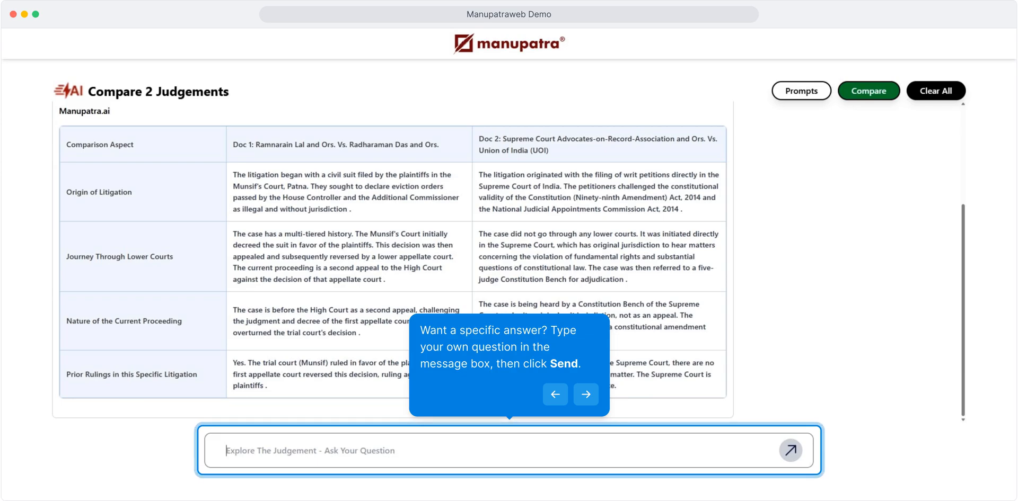
{"action": "left_click", "coordinate": [585, 394]}
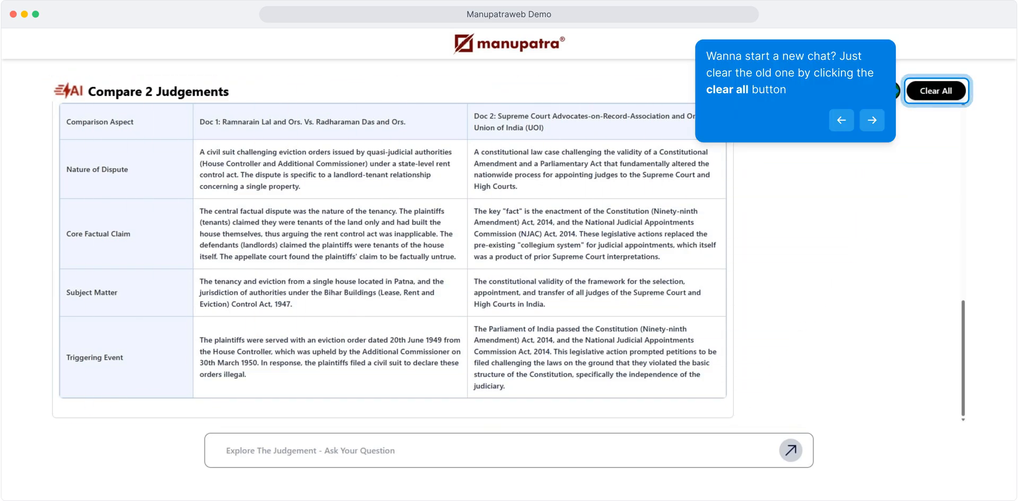
{"action": "left_click", "coordinate": [872, 120]}
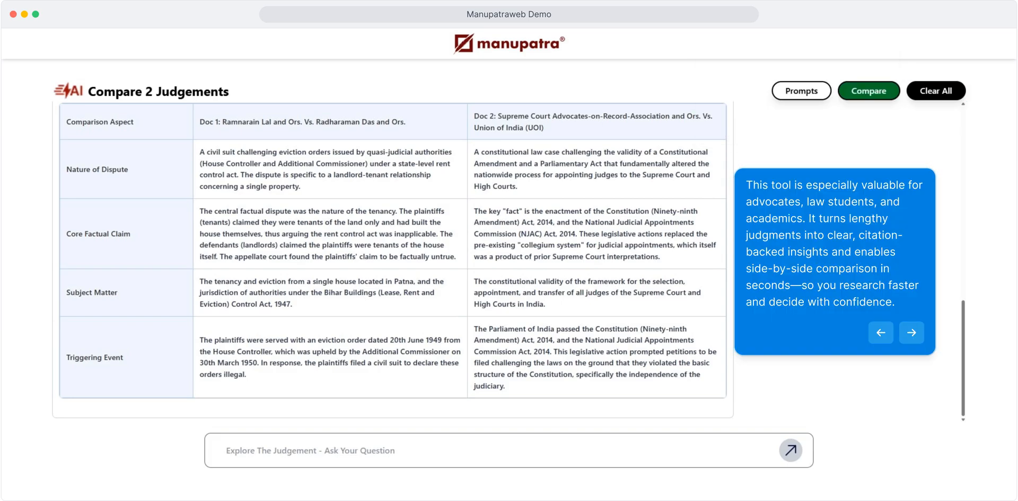